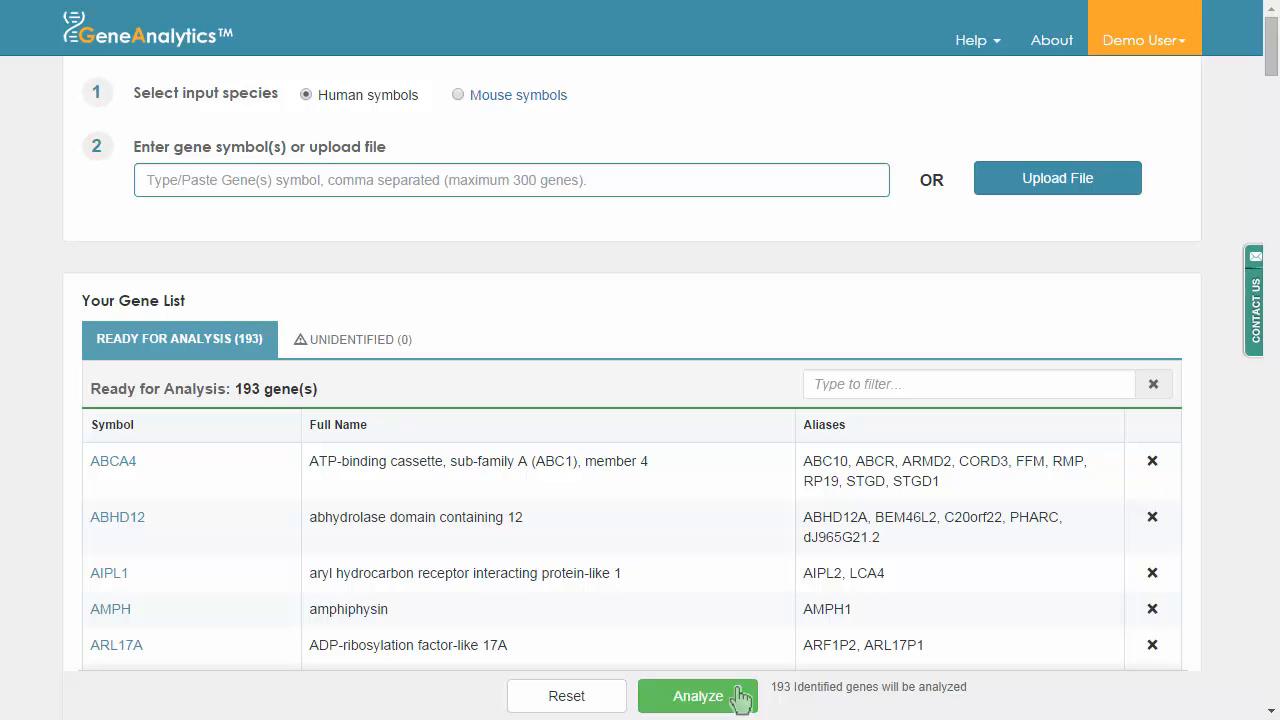
Step: Run the enrichment analysis on the 193-gene list, Mature Rod Cells topping tissues and cells
click(696, 696)
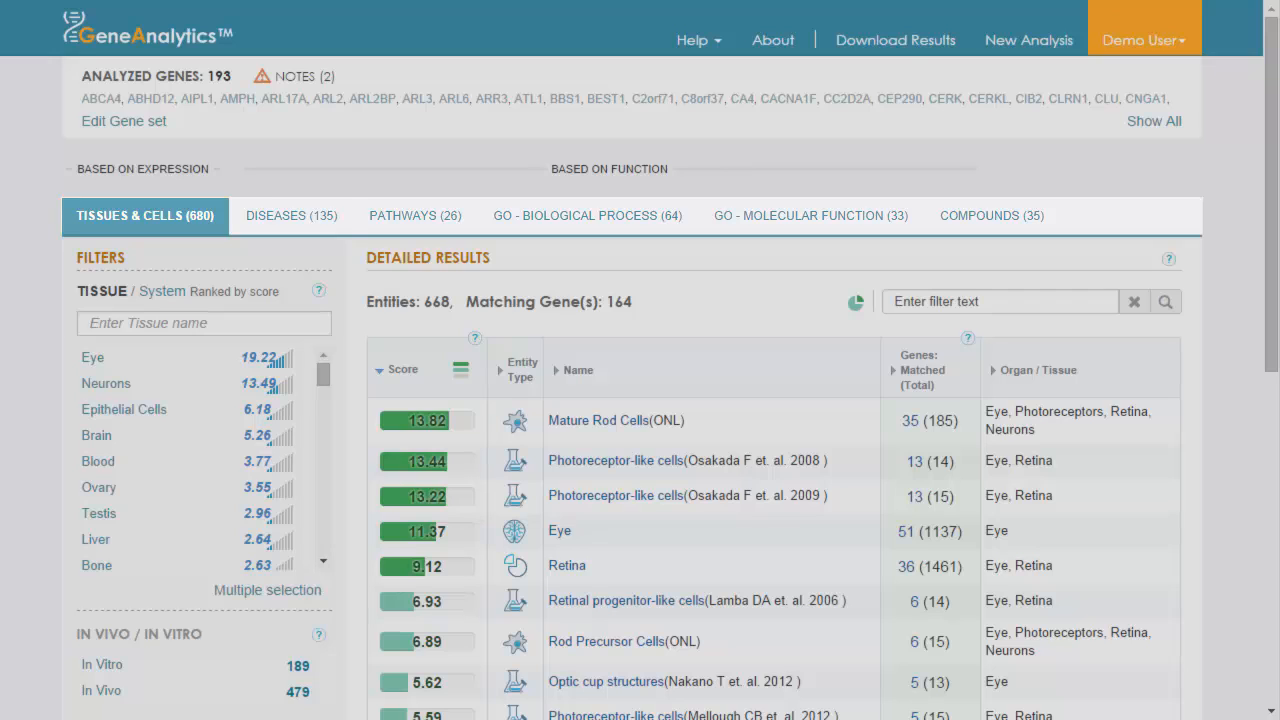
mouse_move(414, 216)
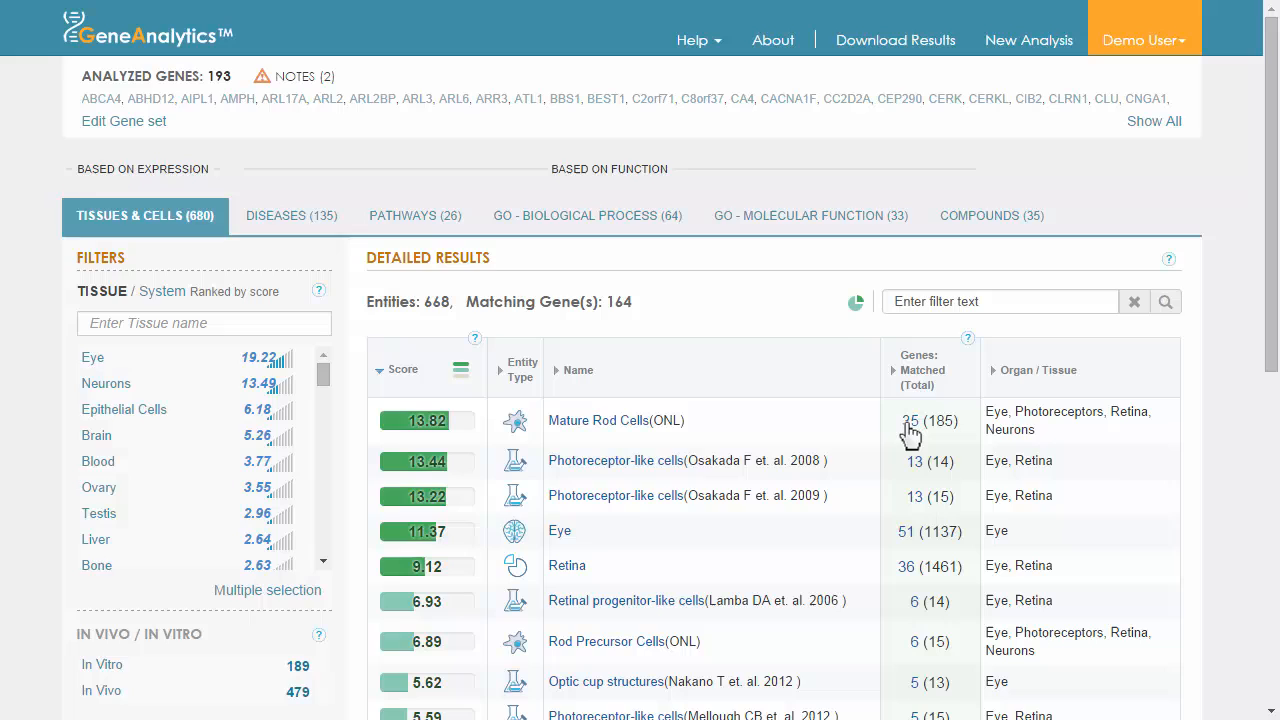
Step: Rerun the analysis with the 33 Mature Rod Cells matched genes as a new query
click(596, 420)
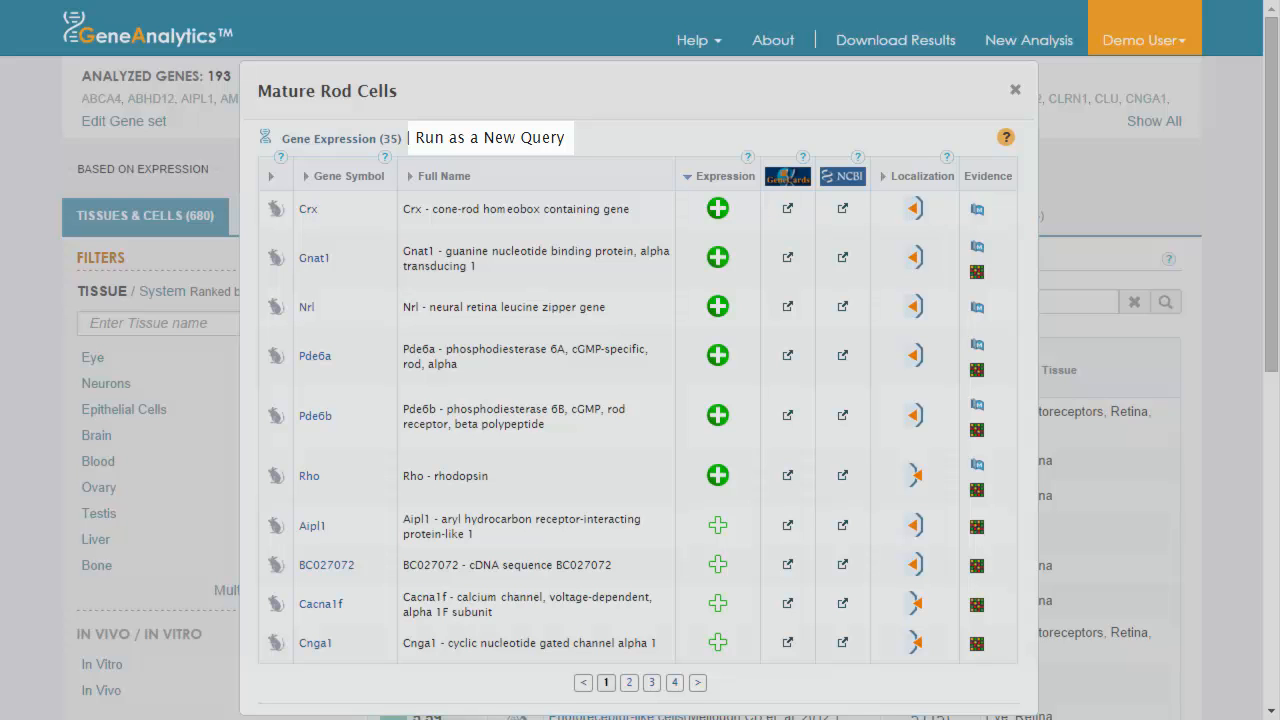
mouse_move(480, 150)
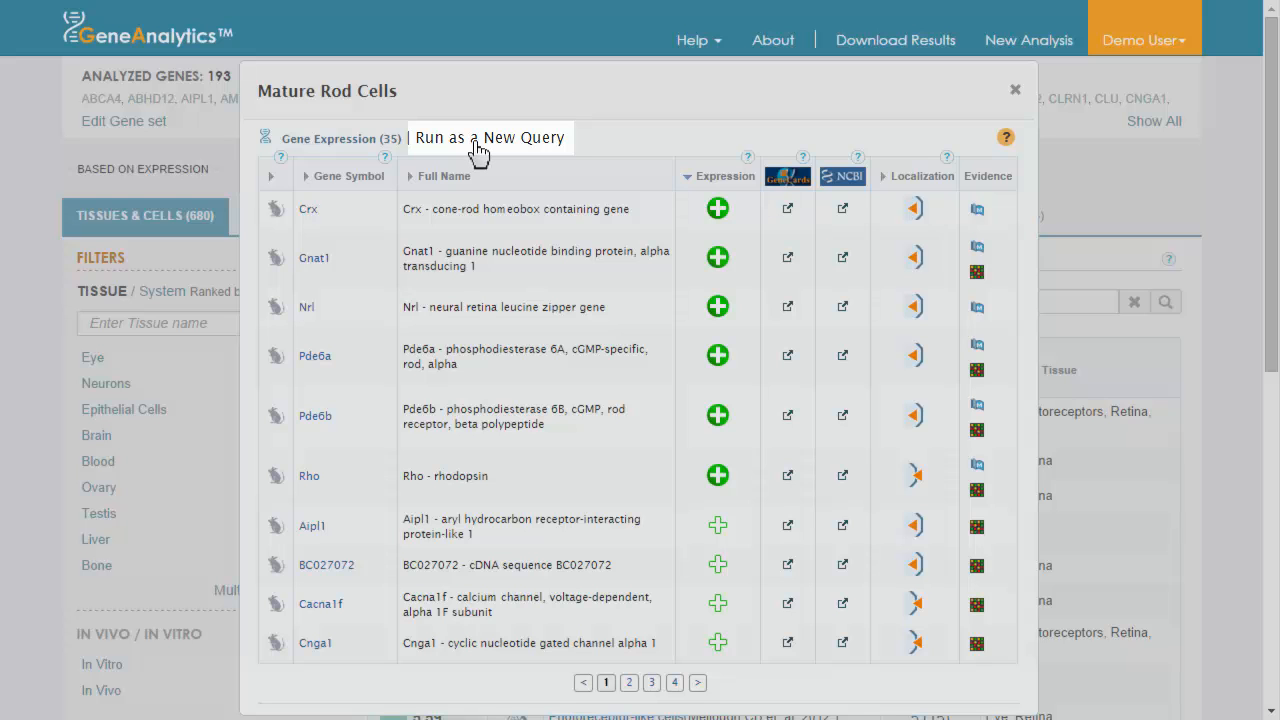
click(488, 136)
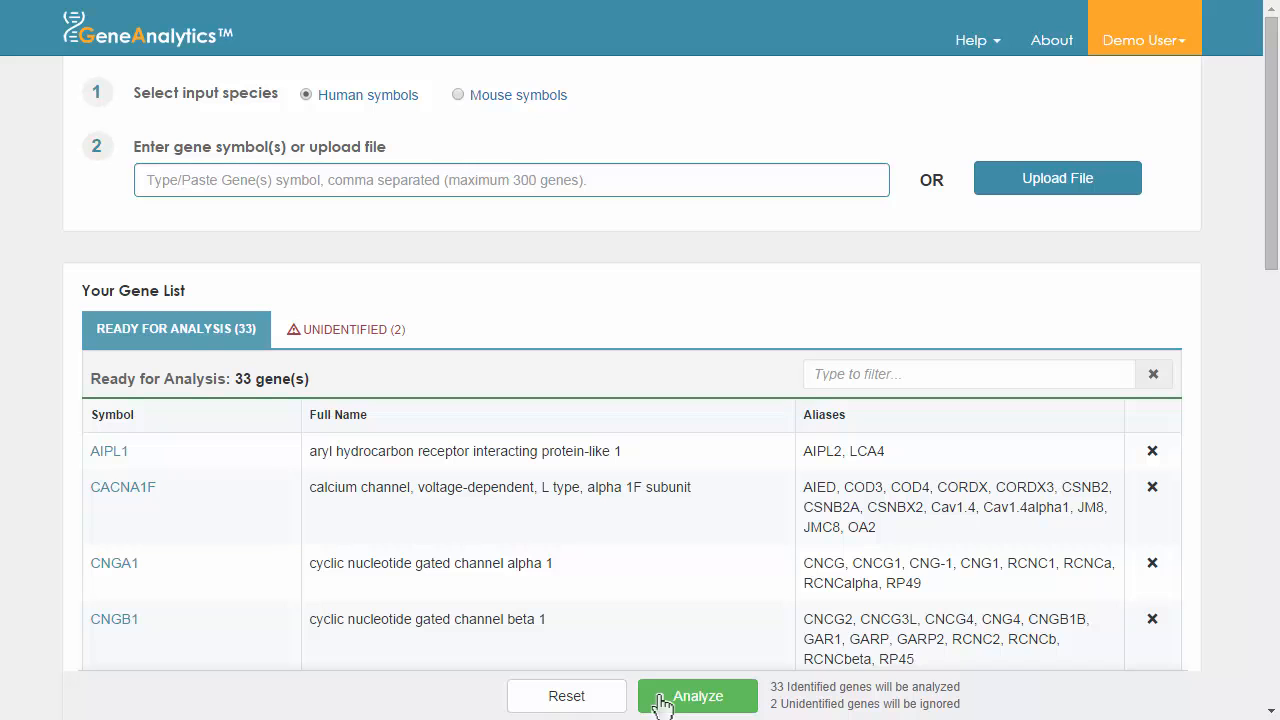
click(696, 696)
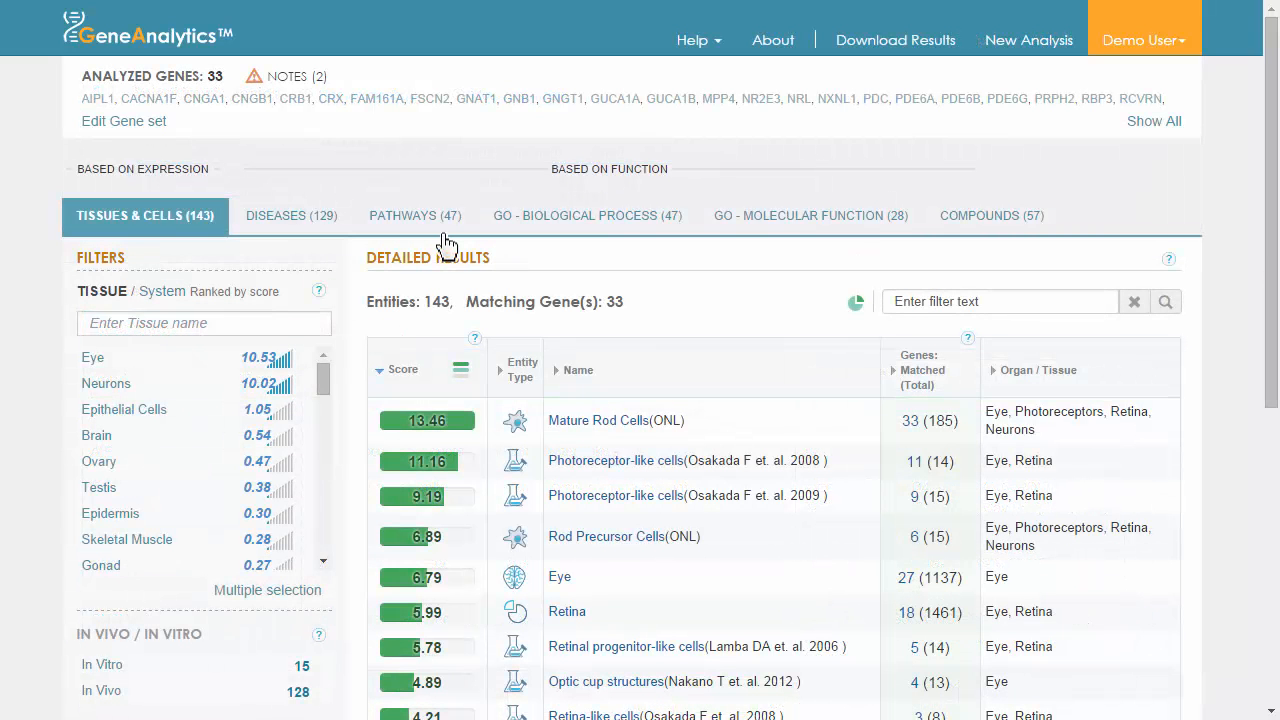
Step: Show pathway results and bring up The phototransduction cascade's 53 genes and STRING network in PathCards
click(414, 216)
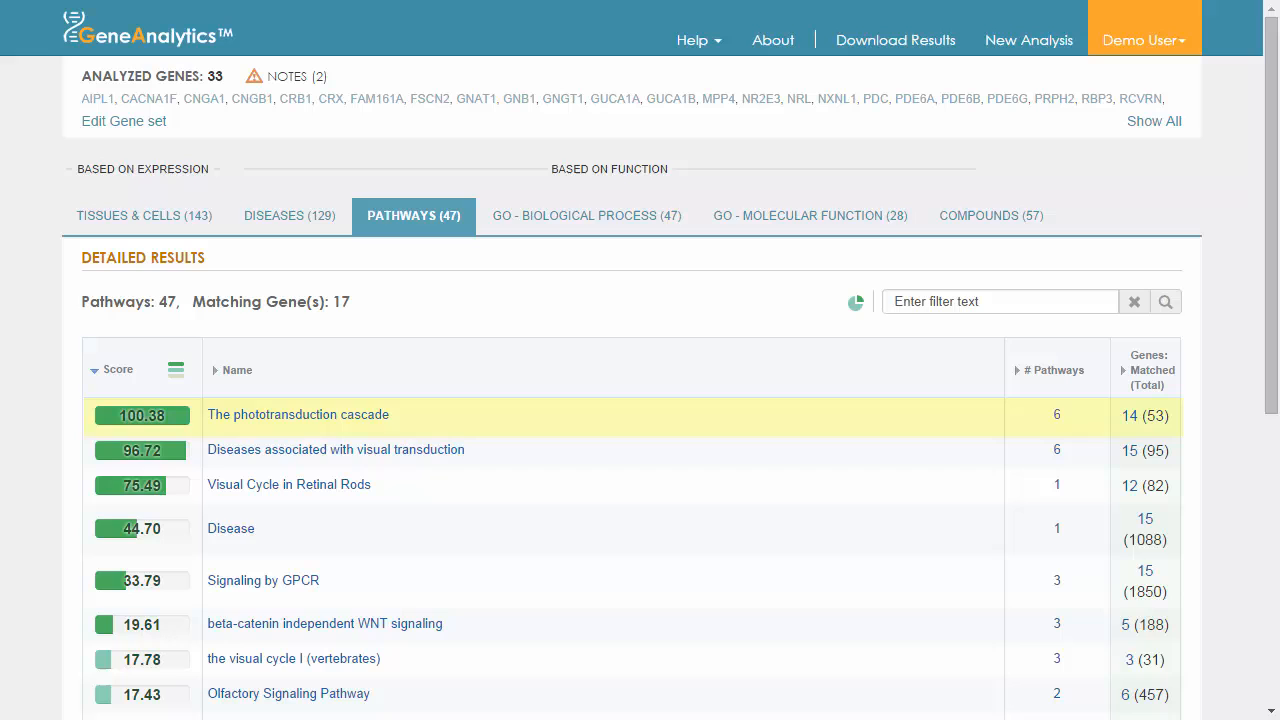
mouse_move(336, 448)
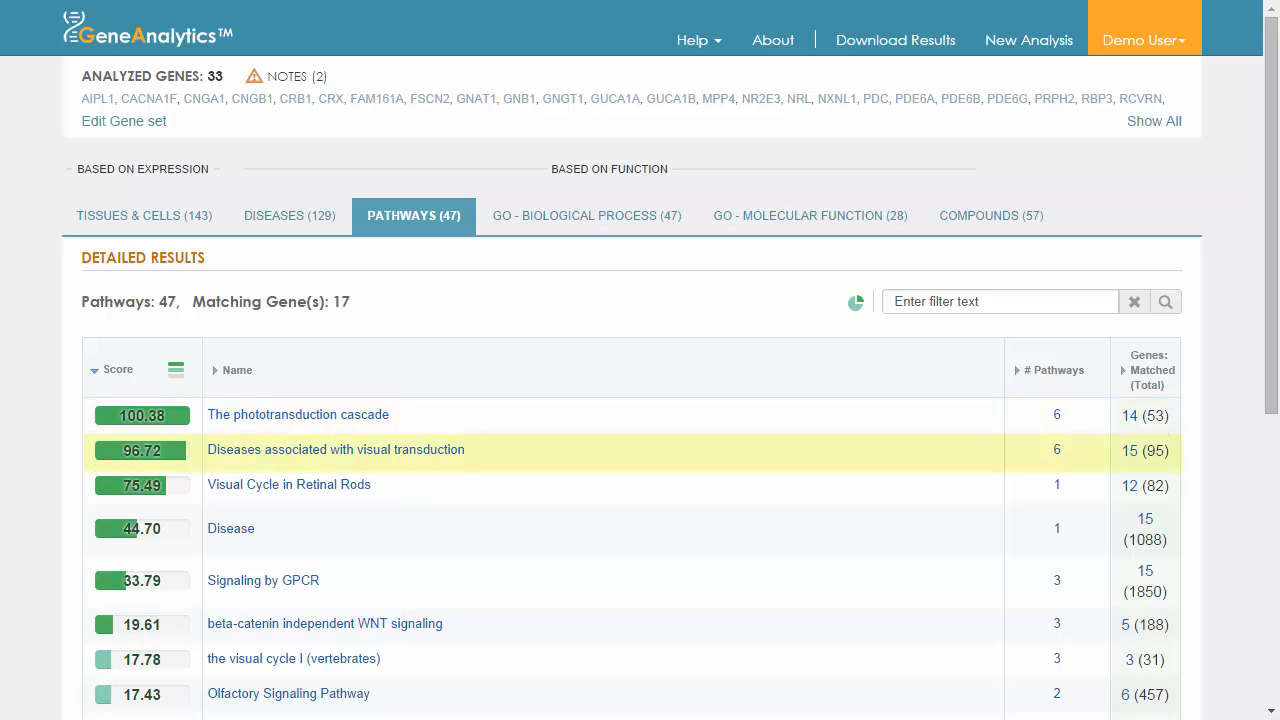
mouse_move(288, 486)
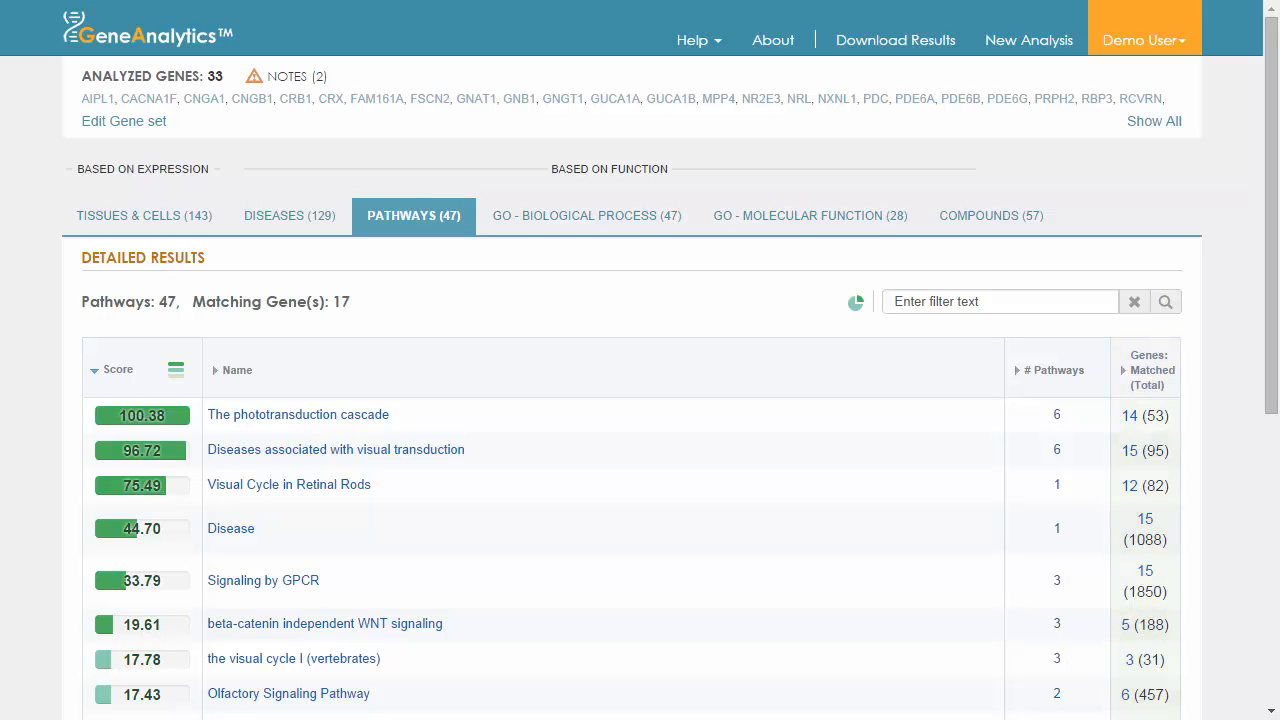
click(296, 414)
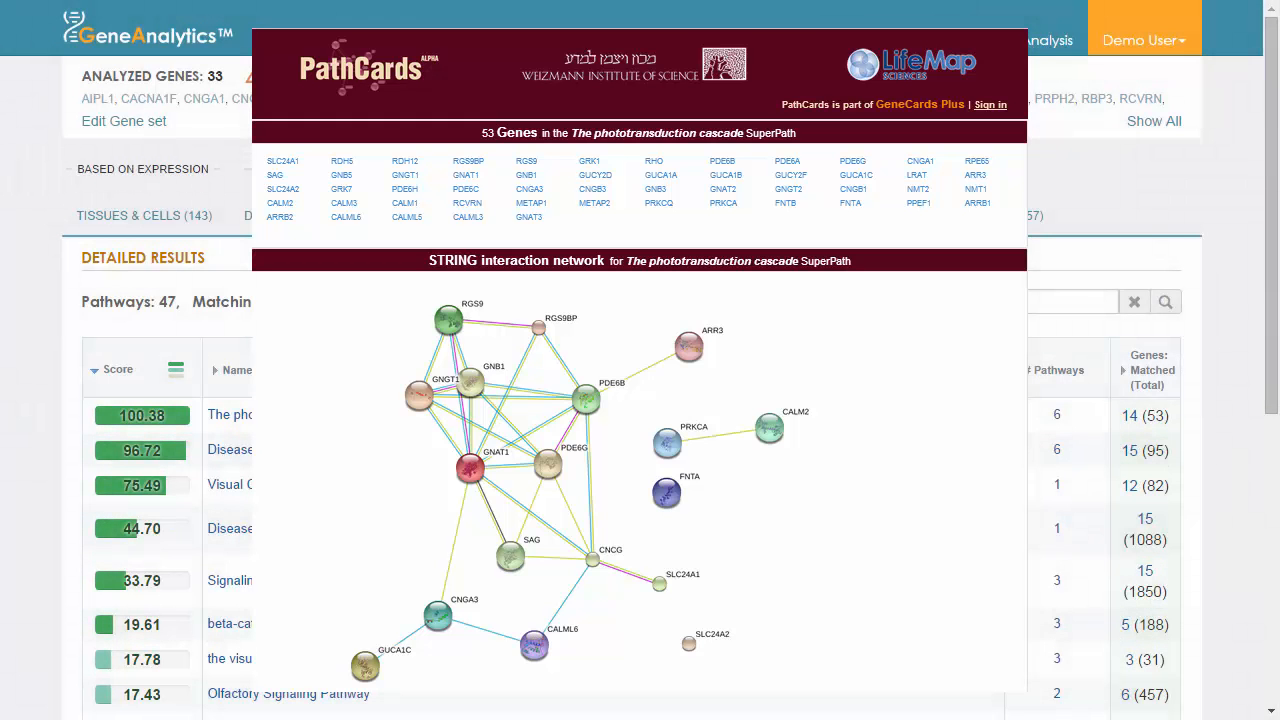
Step: Show GO biological process results, led by Visual Perception with 28 matching genes
click(586, 216)
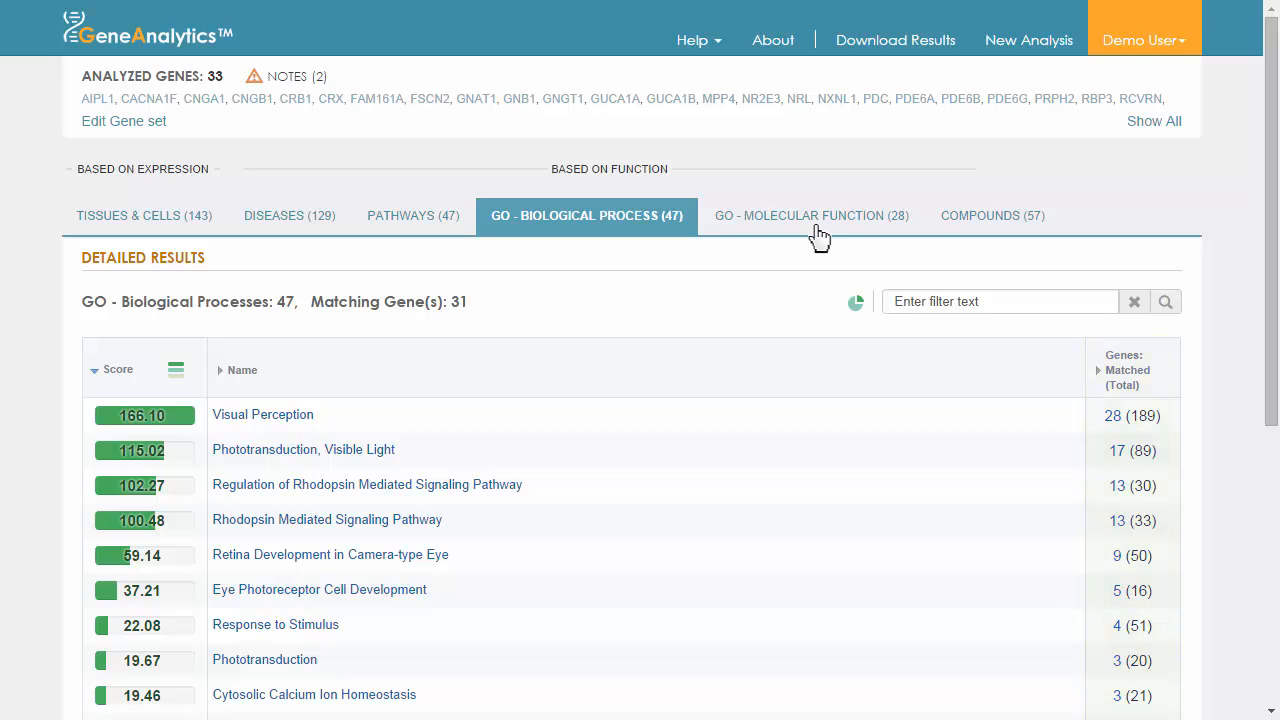
Step: Show GO molecular function results, topped by Calcium Sensitive Guanylate Cyclase Activator Activity
click(812, 216)
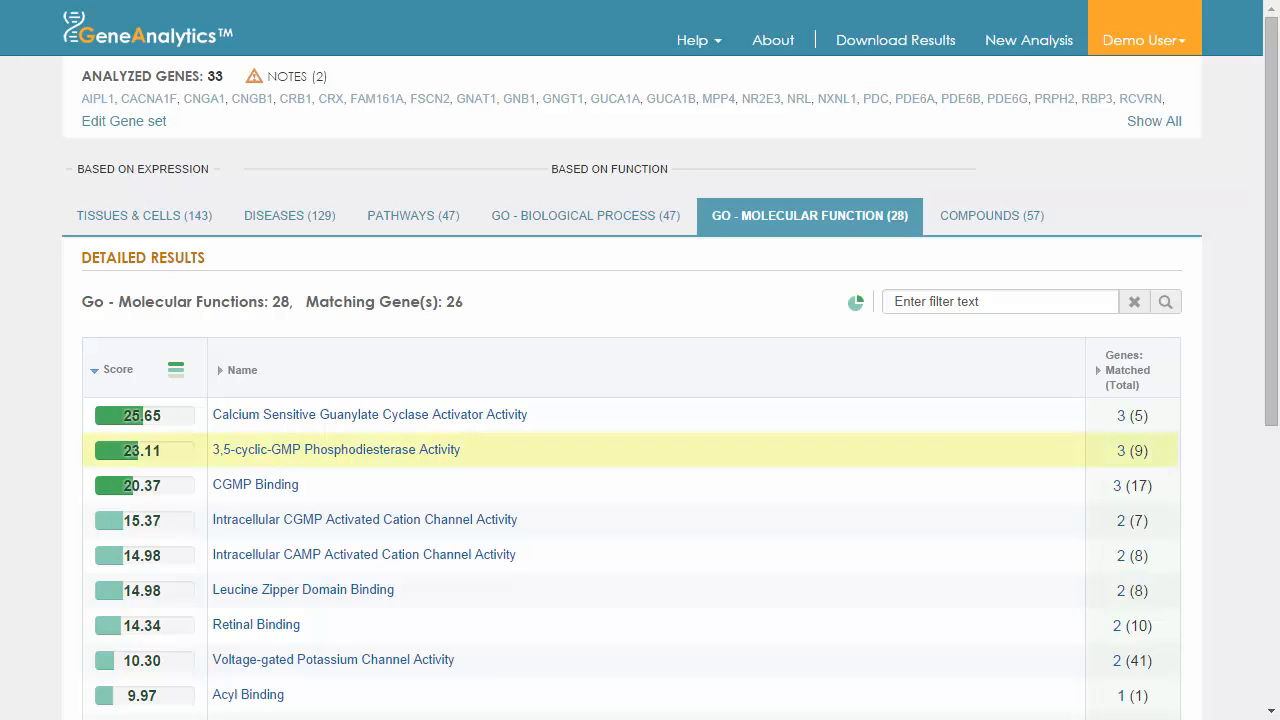
Step: Show compound results, 57 compounds led by Cgmp with 8 matching genes
click(256, 486)
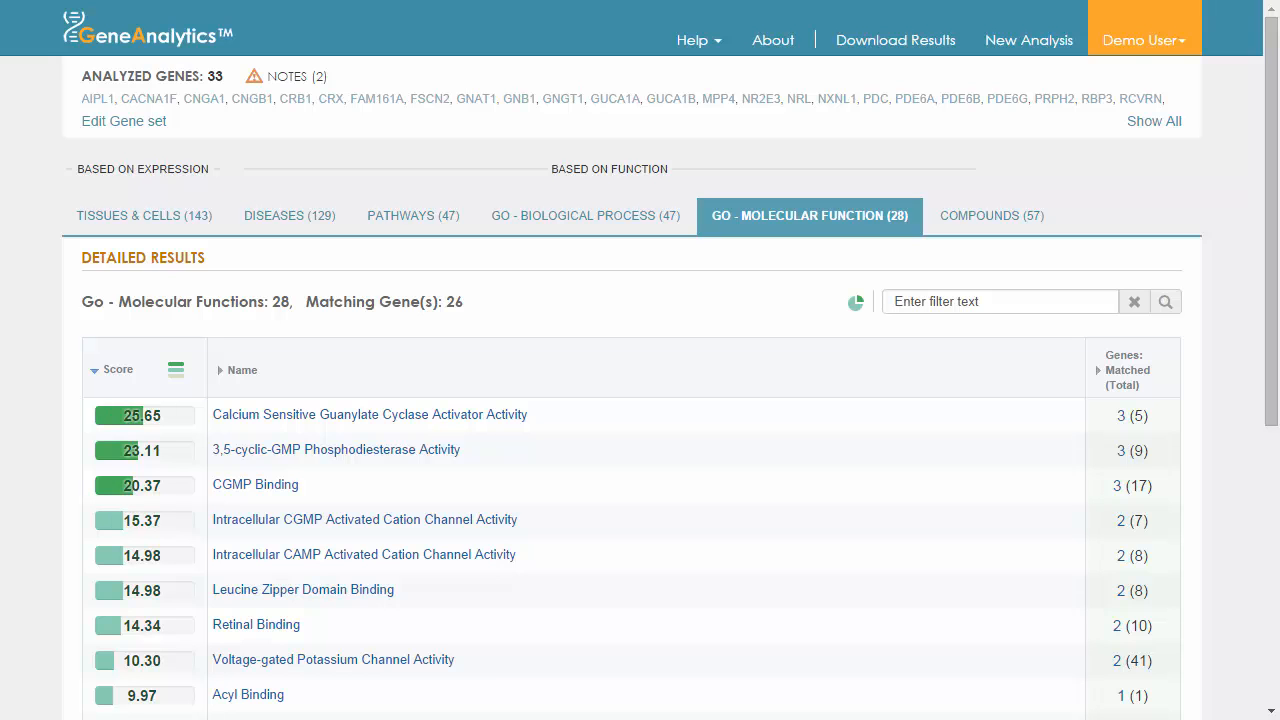
click(988, 216)
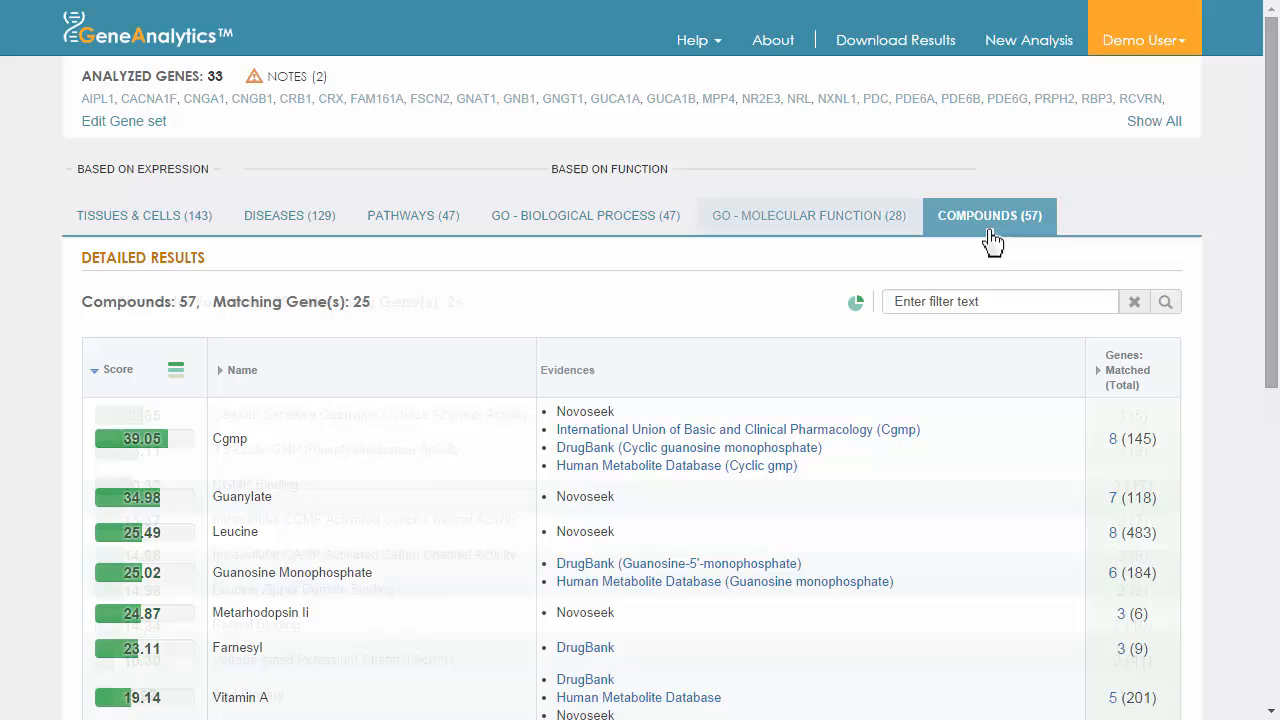